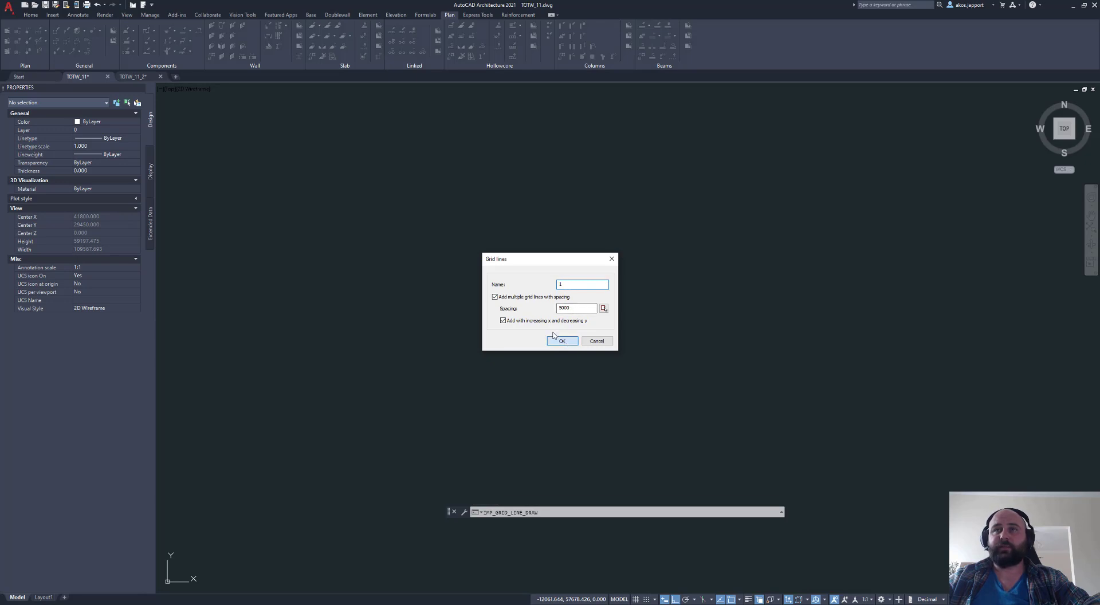
Place vertical grid lines at 5000 spacing, continuing until five stand side by side.
{"action": "left_click", "coordinate": [562, 340]}
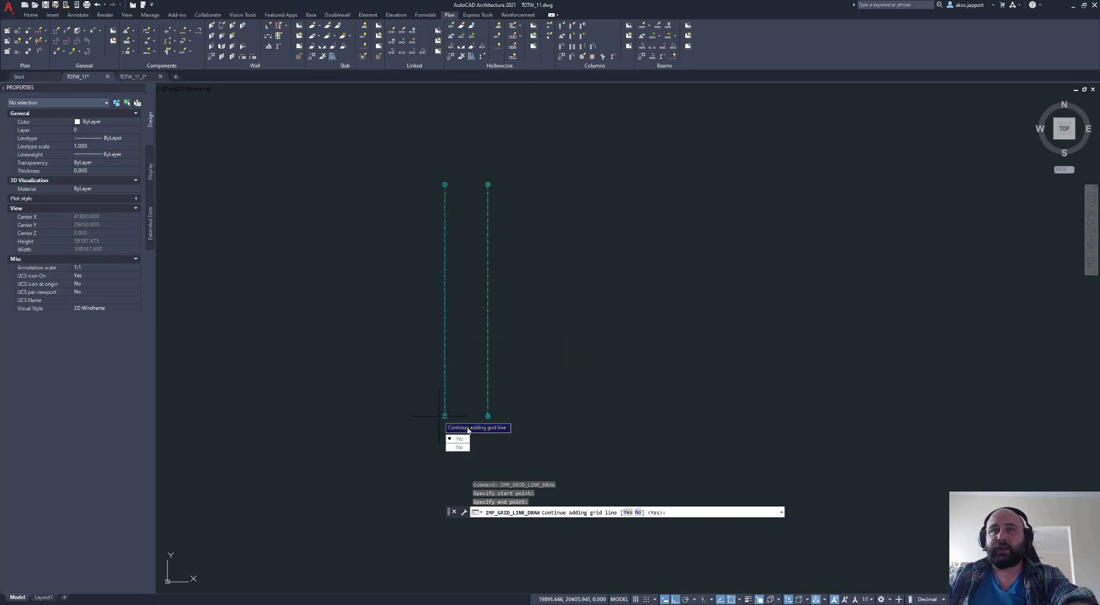
{"action": "left_click", "coordinate": [459, 438]}
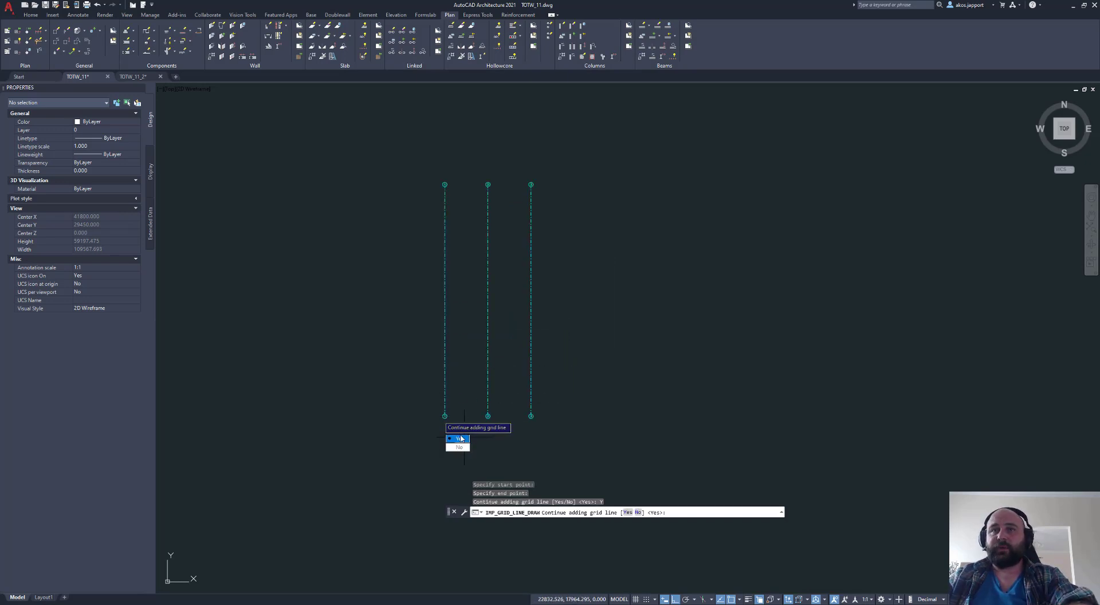
{"action": "left_click", "coordinate": [459, 439]}
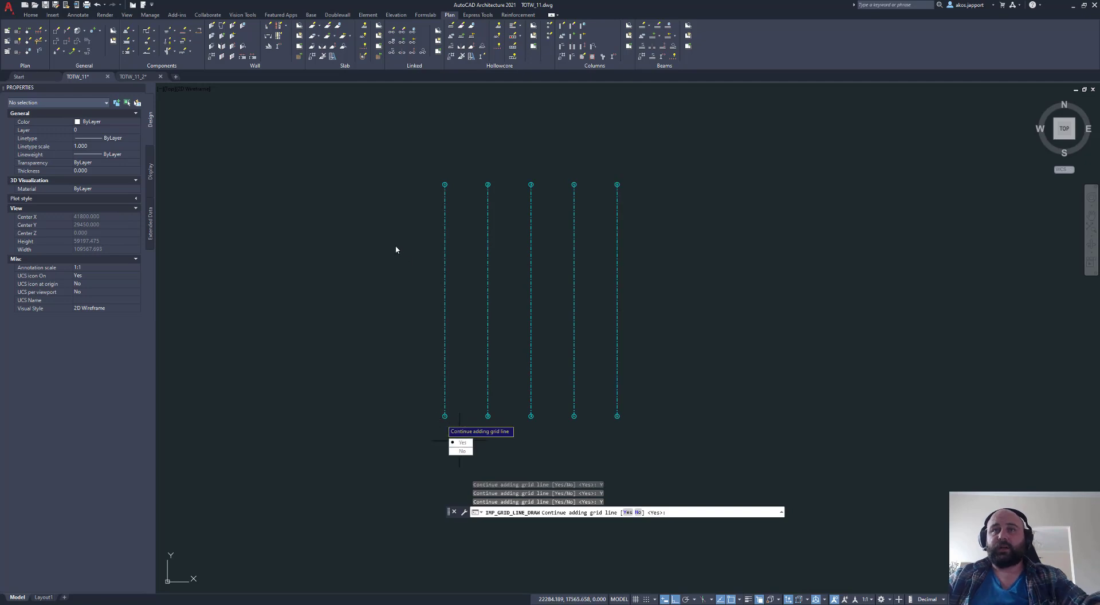
Add a second set of horizontal grid lines named from A, crossing the vertical ones.
{"action": "left_click", "coordinate": [462, 450]}
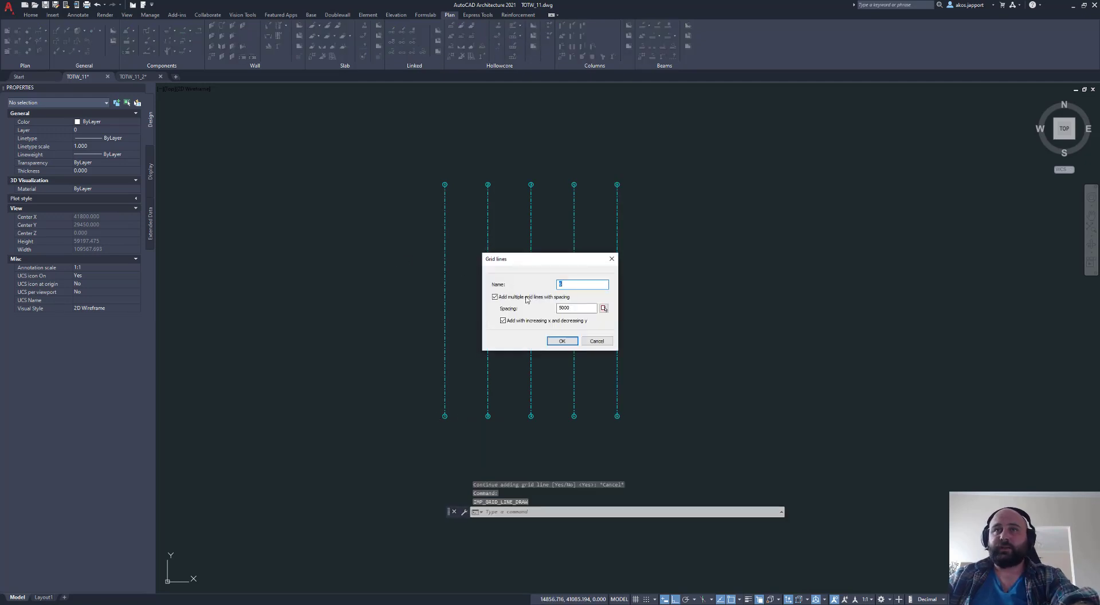
{"action": "type", "text": "A"}
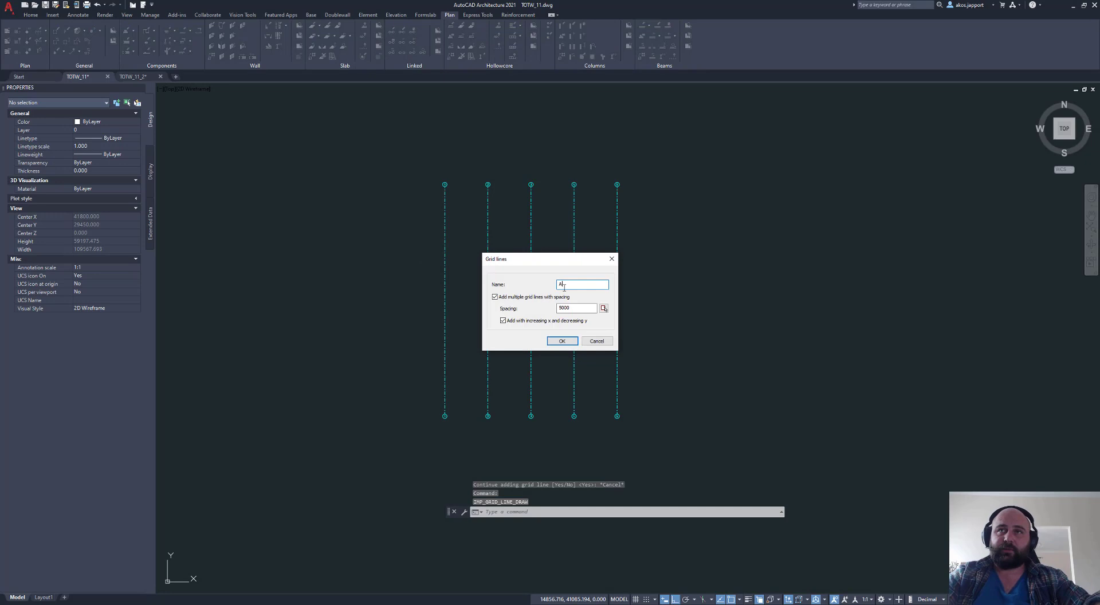
{"action": "left_click", "coordinate": [560, 340]}
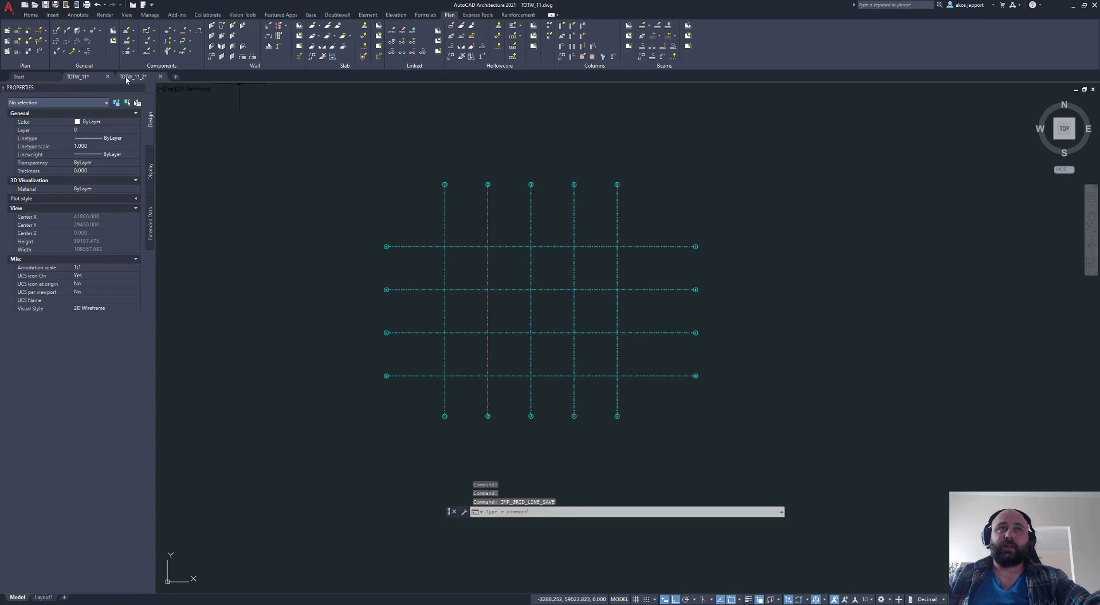
Generate the stored grid lines in the TOTW_11_2 drawing.
{"action": "left_click", "coordinate": [131, 76]}
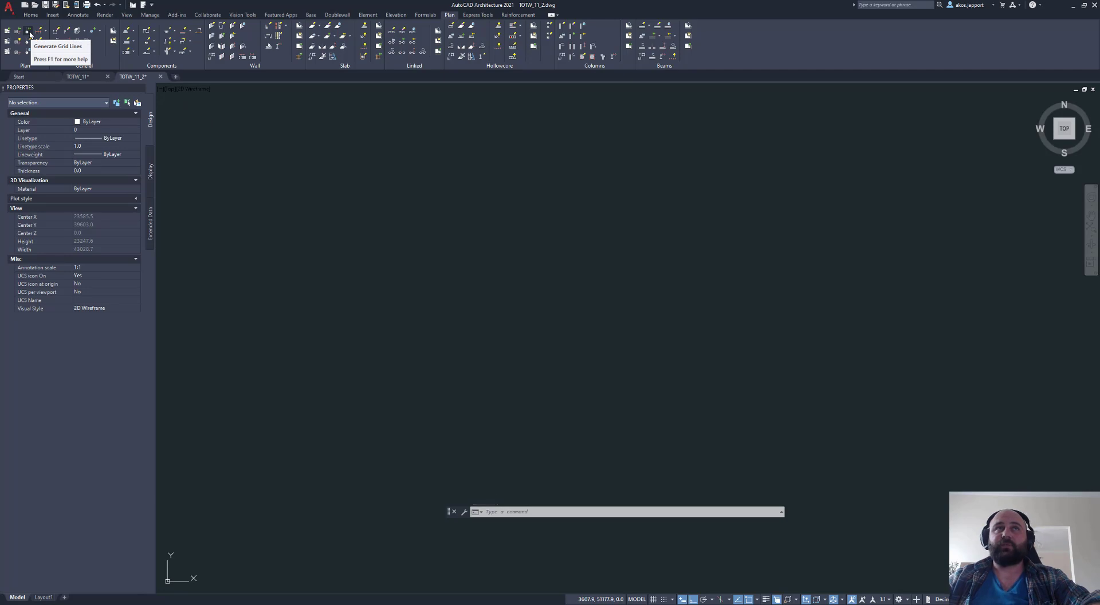
{"action": "left_click", "coordinate": [28, 30]}
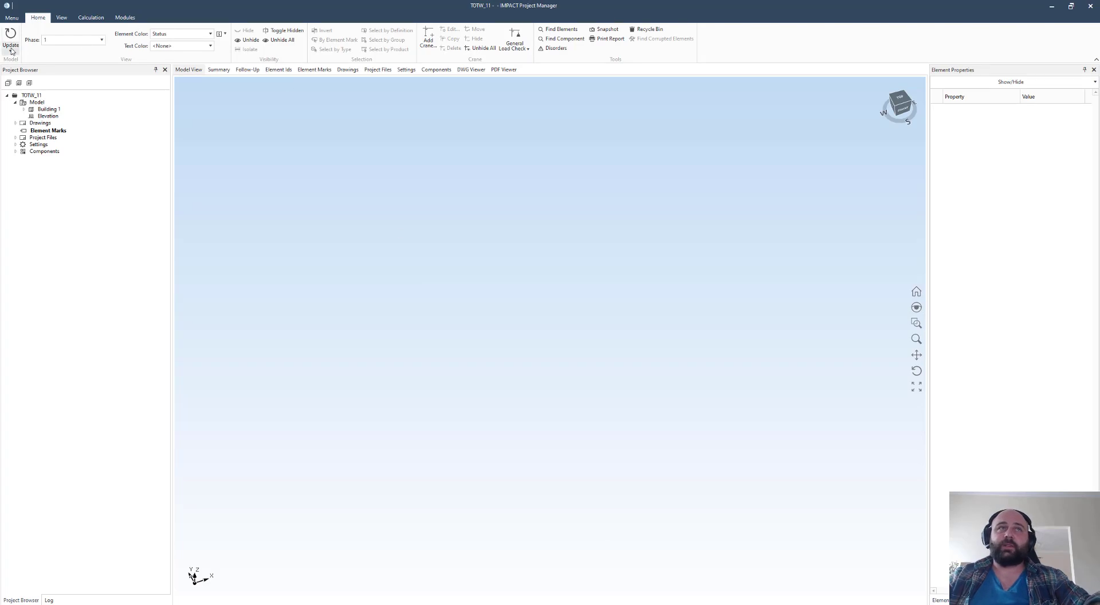
Update IMPACT Project Manager's model view so grid lines 1–5 and A–D appear in 3D.
{"action": "left_click", "coordinate": [10, 39]}
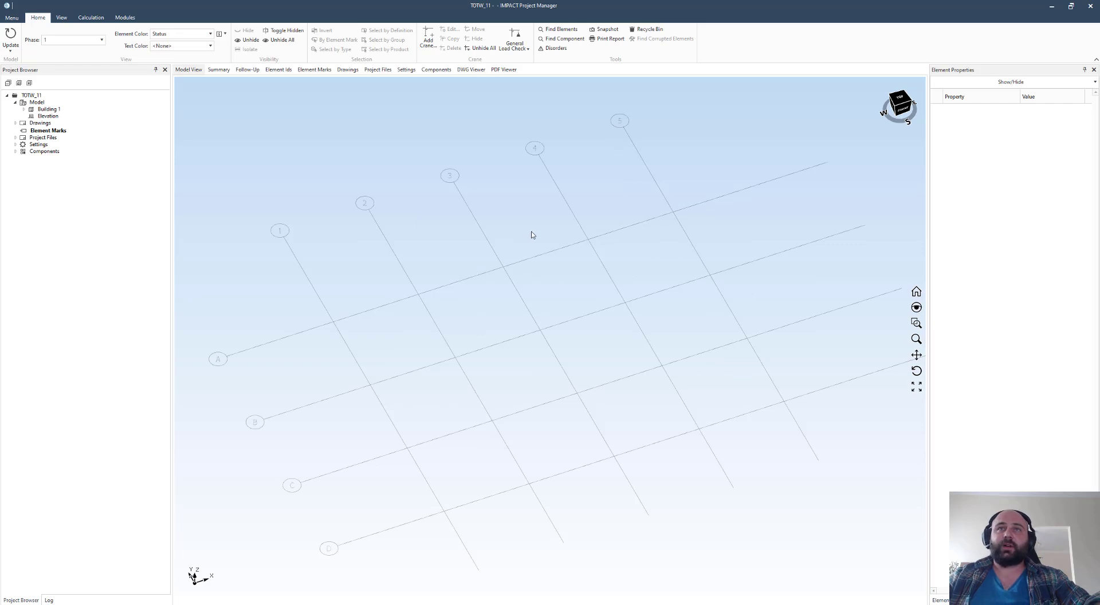
{"action": "mouse_move", "coordinate": [501, 235]}
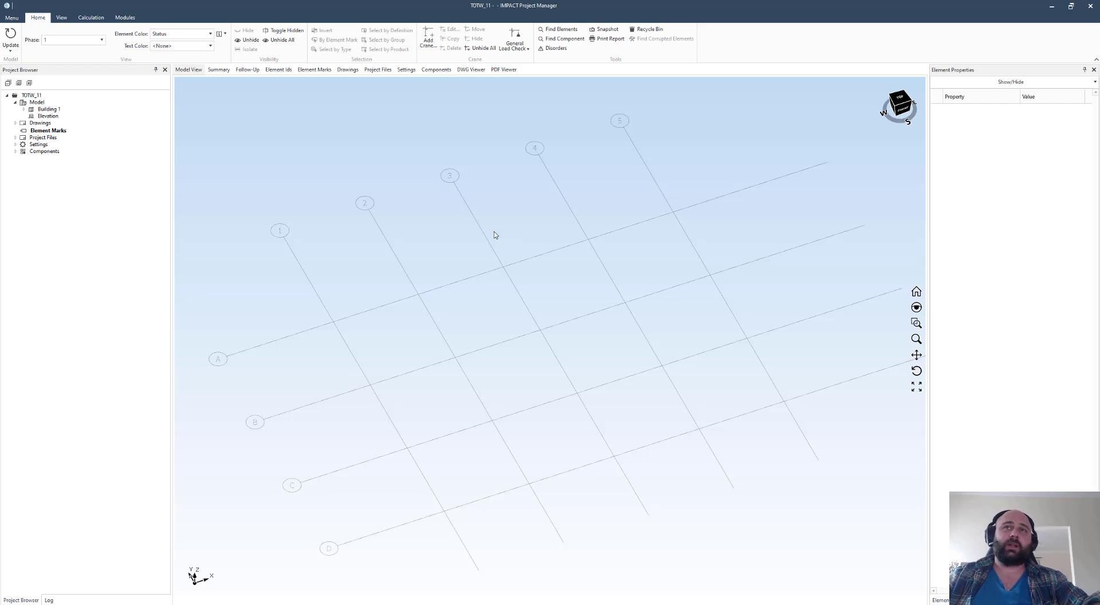
{"action": "mouse_move", "coordinate": [191, 169]}
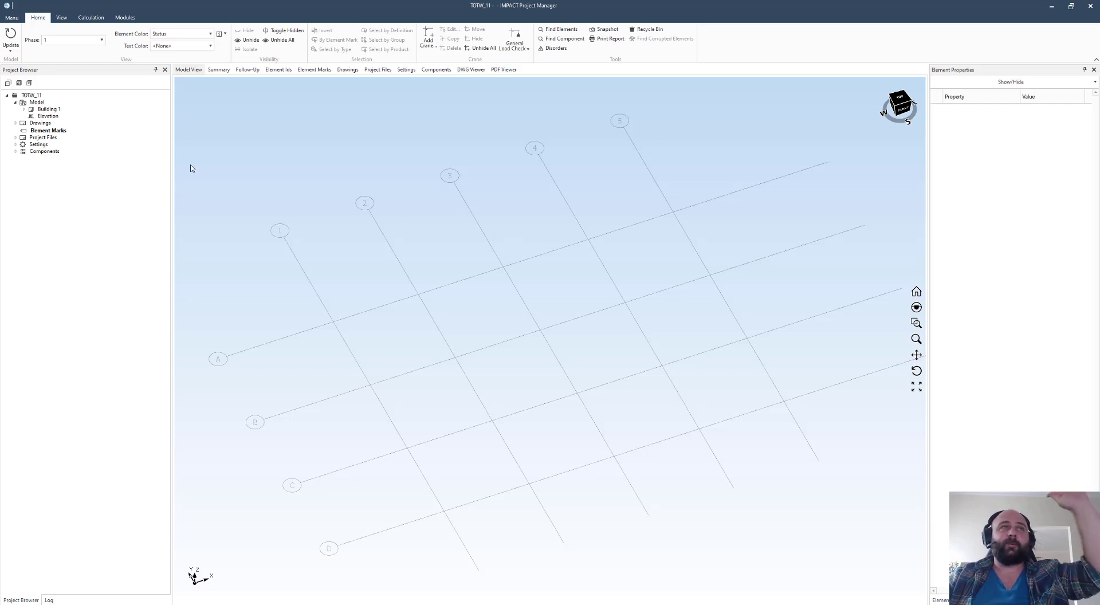